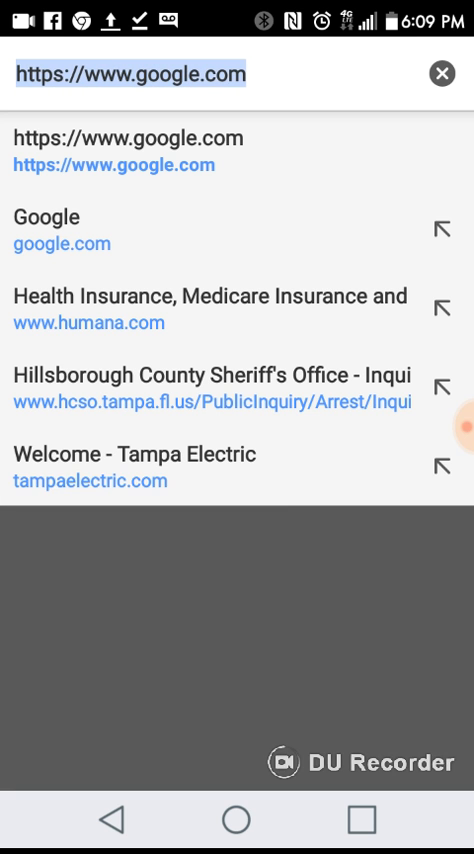
# - Search 'formswift' from the Chrome address bar to reach the FormSwift site
pyautogui.write('formsw')
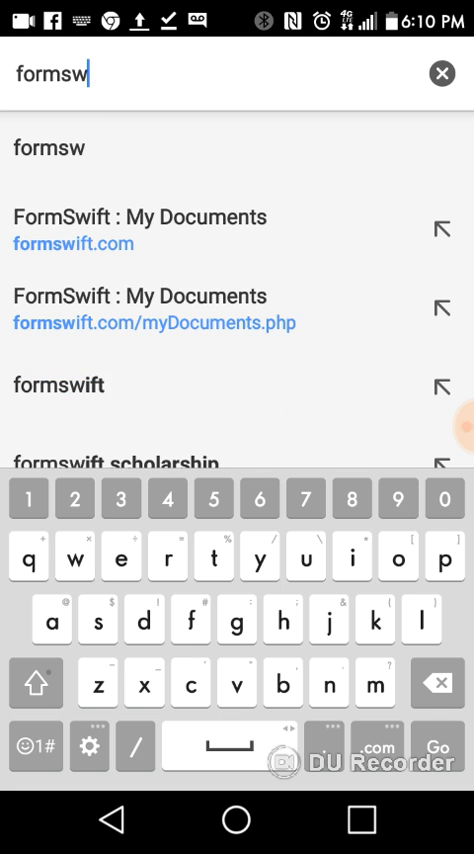
pyautogui.write('ift.com/fr')
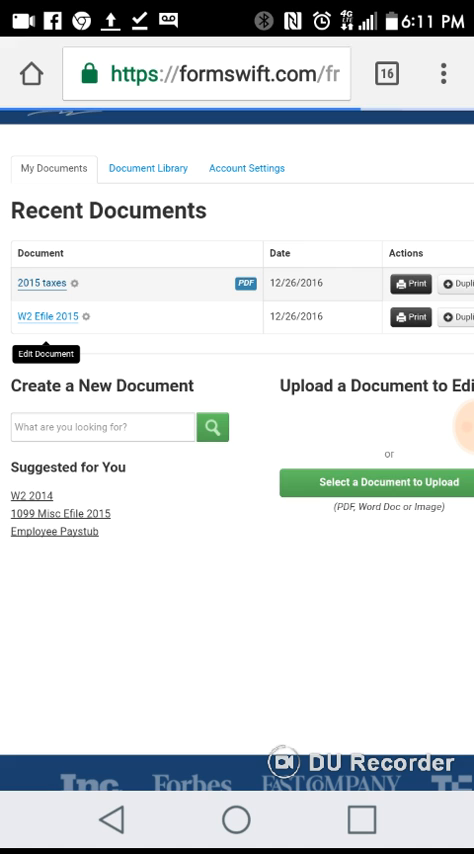
# - Open the '2015 taxes' document from Recent Documents in the PDF editor
pyautogui.click(44, 284)
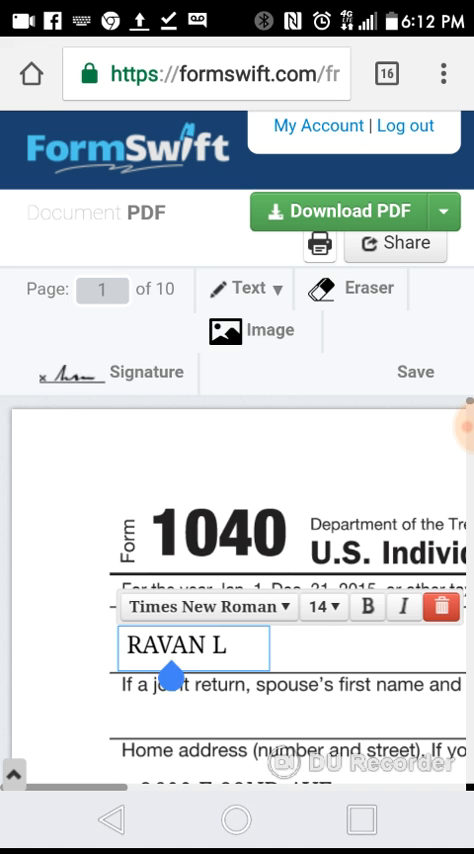
# - Select the RAVAN L first-name box on the 1040 and bring up text input for it
pyautogui.click(184, 646)
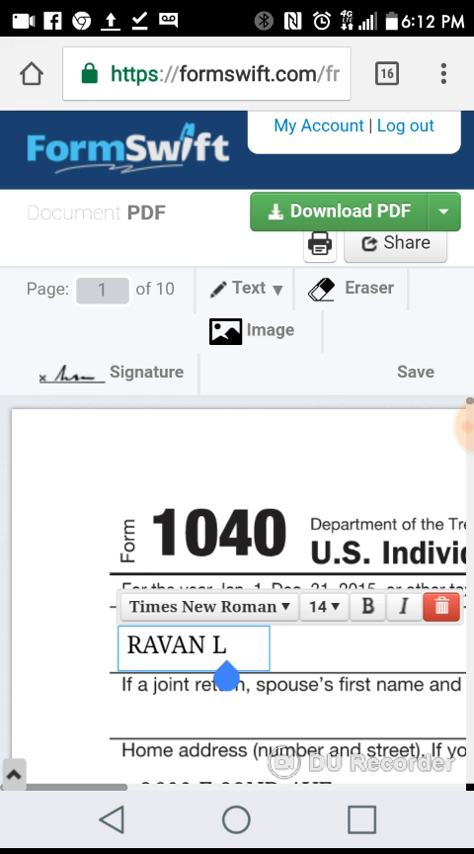
pyautogui.click(412, 372)
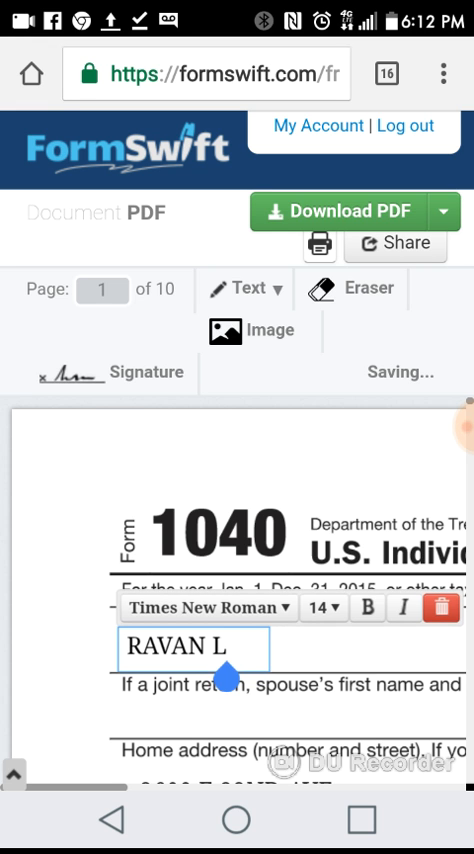
pyautogui.click(184, 646)
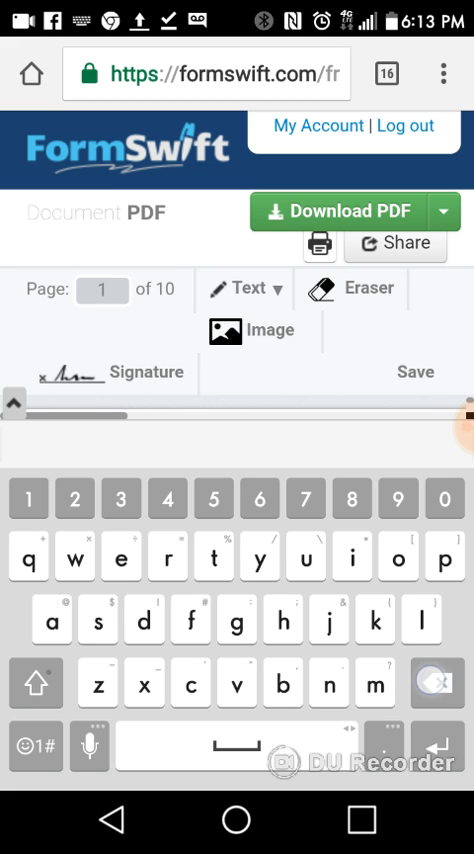
pyautogui.write('RAVANI')
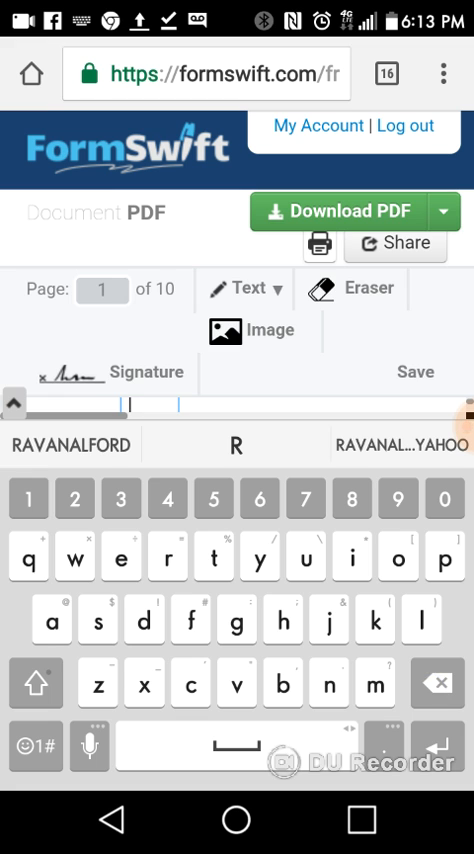
pyautogui.click(36, 684)
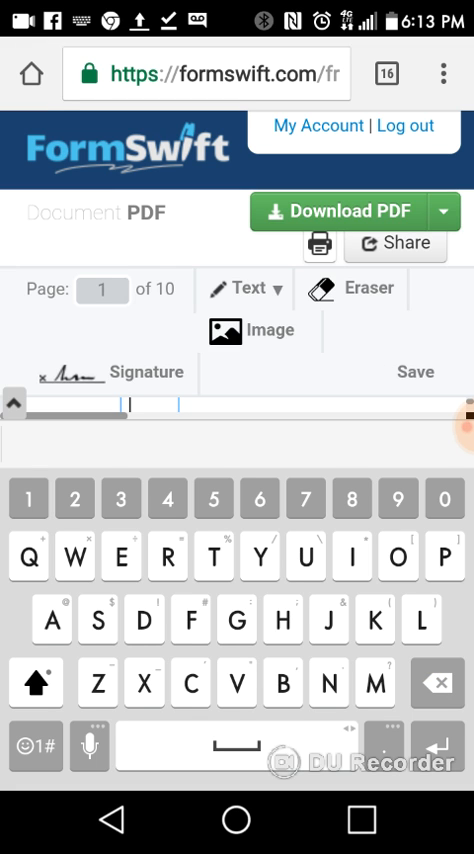
pyautogui.write('Jo')
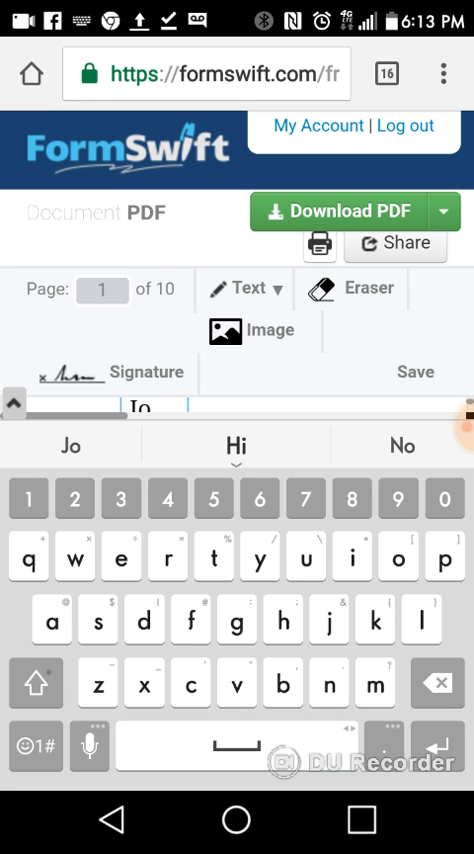
pyautogui.write('T')
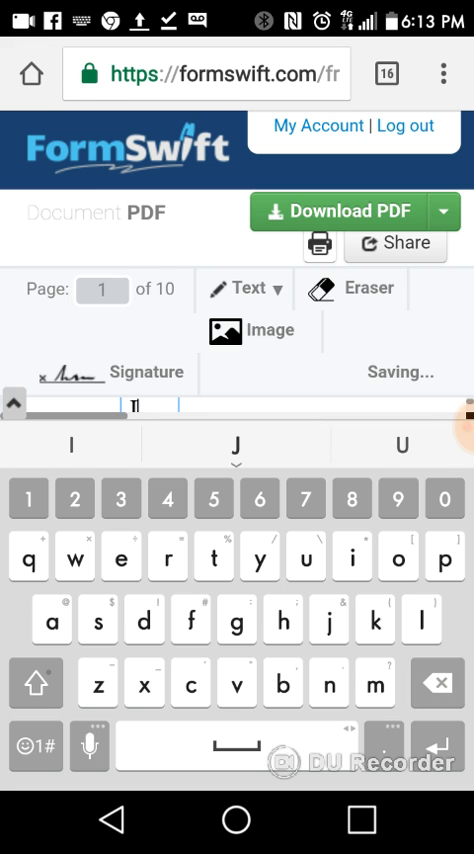
pyautogui.write('OE')
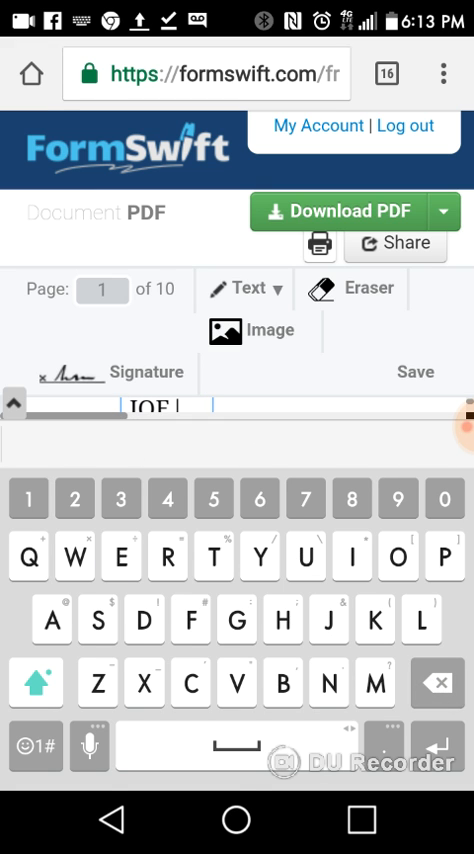
pyautogui.write('DOE')
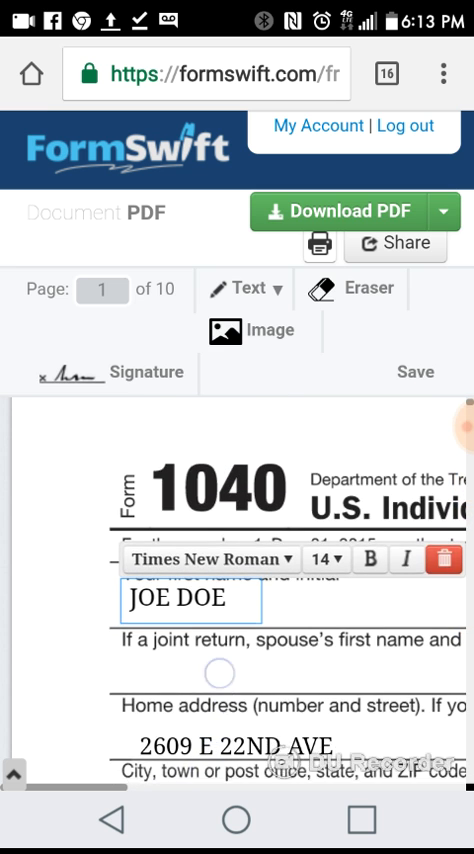
# - Edit the street line of the home address box and return to My Documents
pyautogui.scroll(-3)
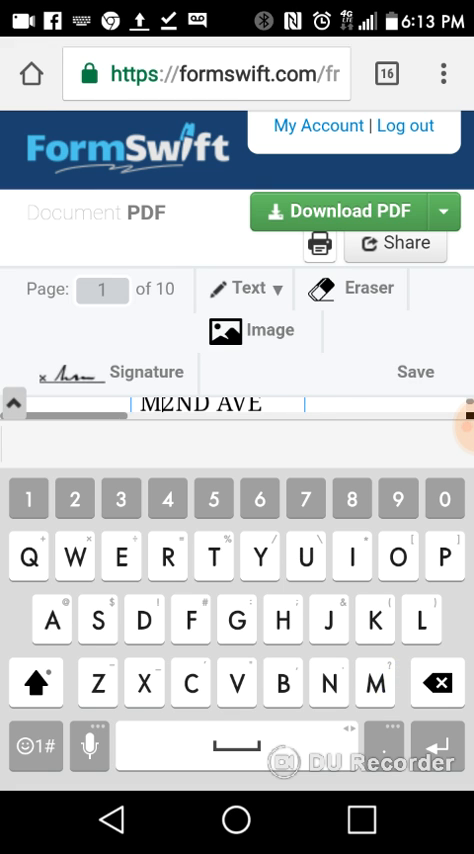
pyautogui.click(36, 684)
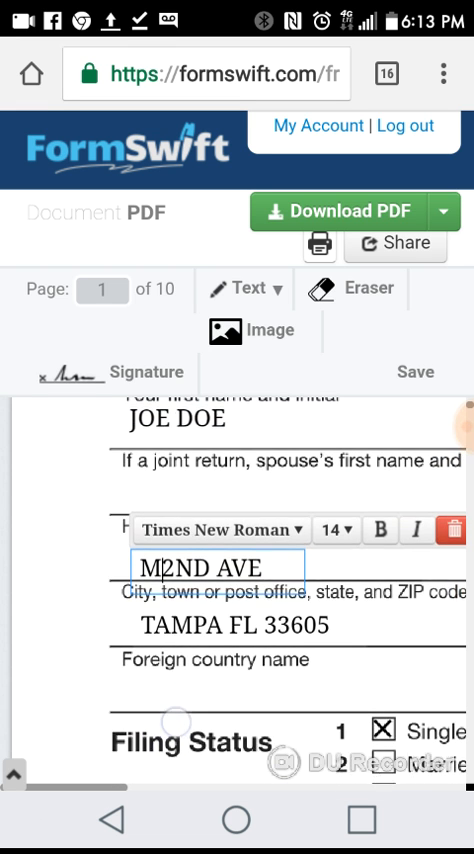
pyautogui.scroll(-3)
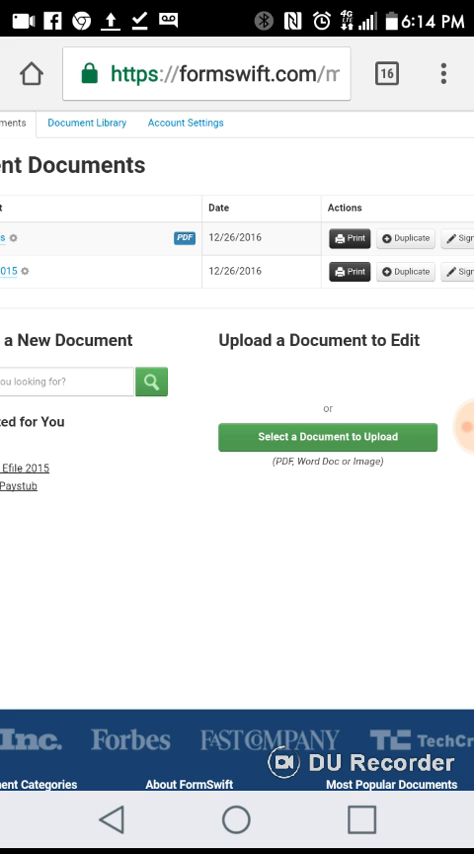
# - Start 'Select a Document to Upload' and choose Documents as the source
pyautogui.click(328, 436)
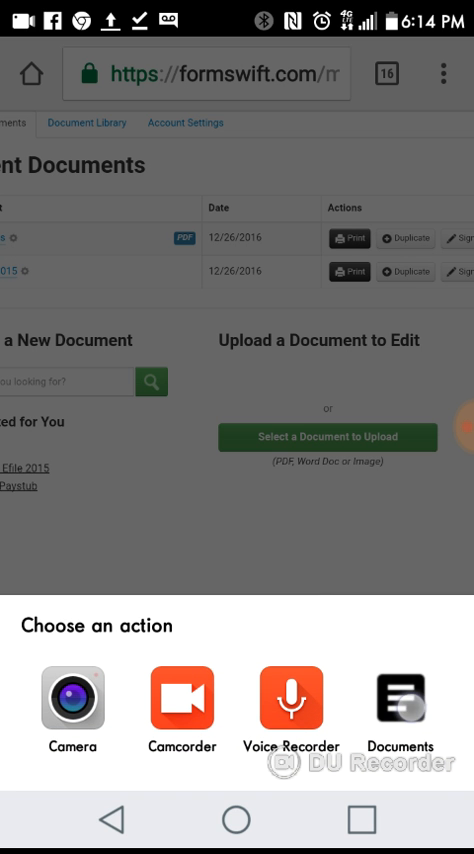
pyautogui.click(400, 696)
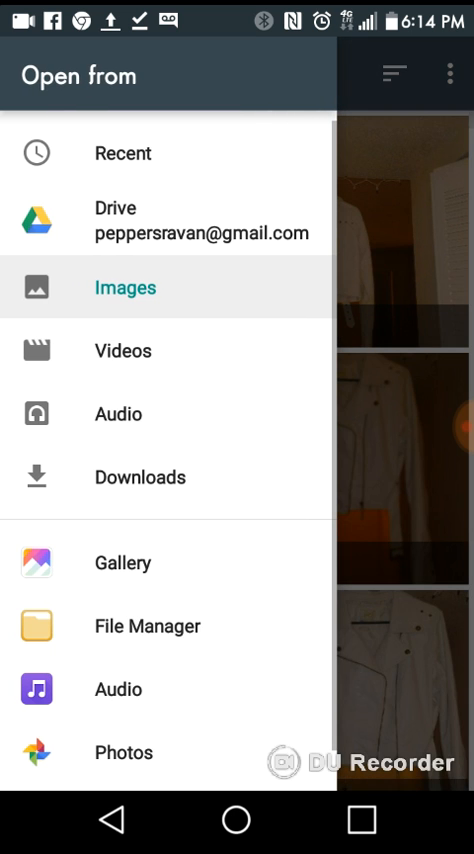
# - Pick a file from Images so FormSwift begins loading it as a new document
pyautogui.click(140, 476)
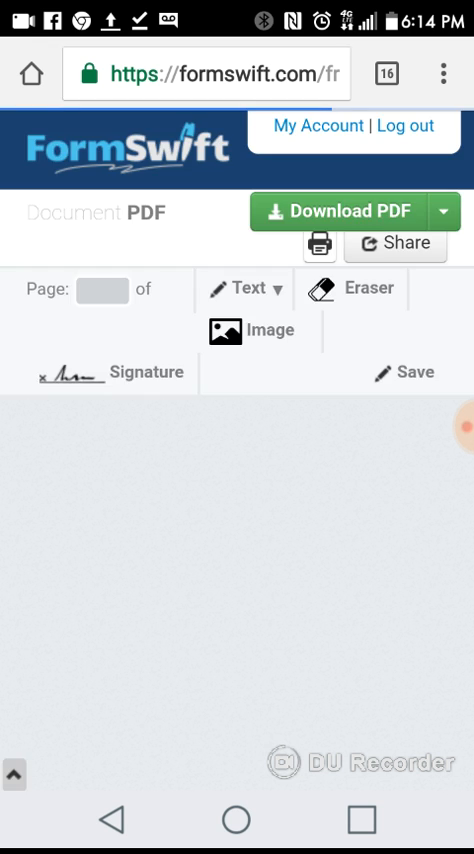
pyautogui.click(340, 210)
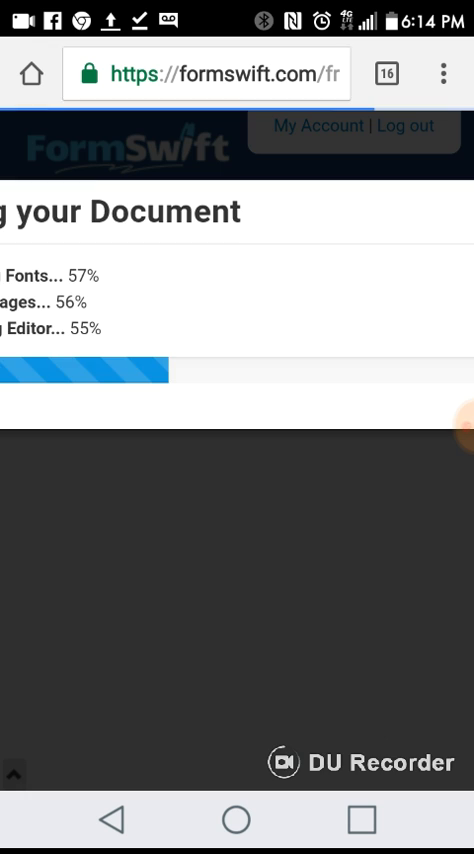